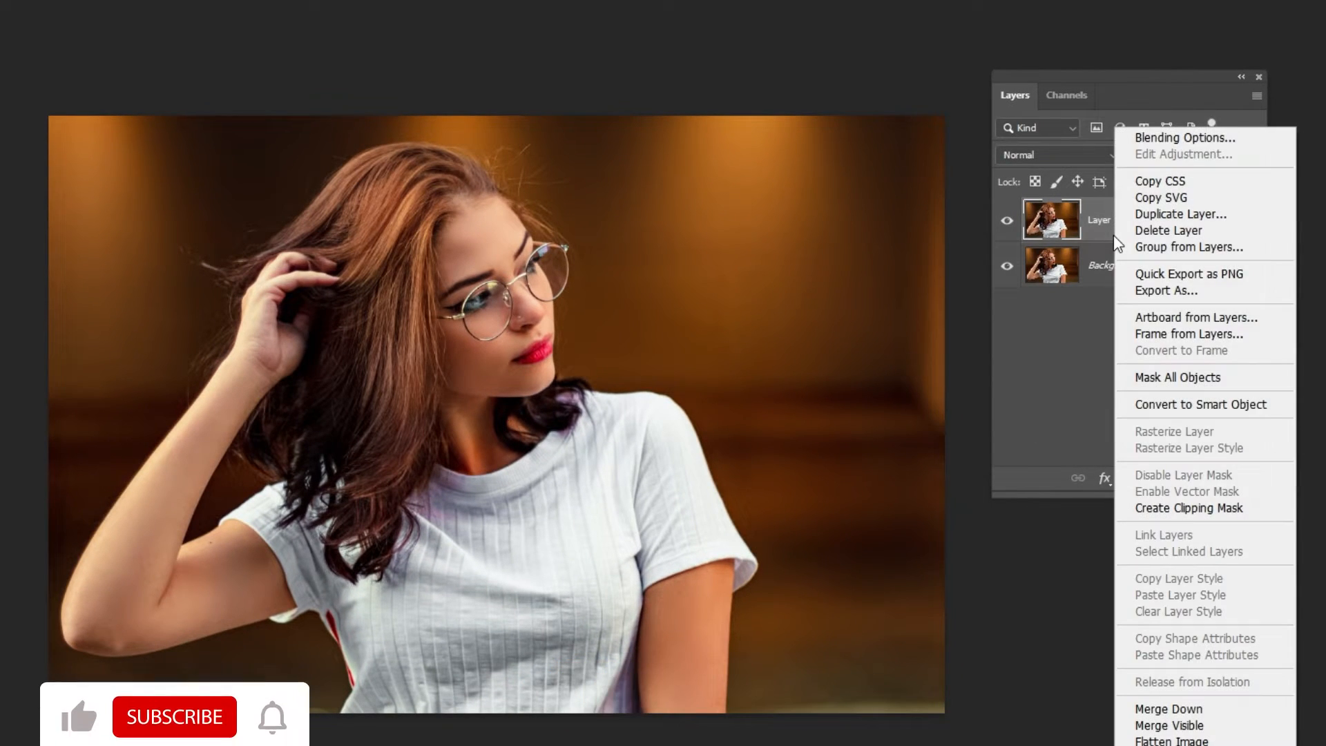
- Convert Layer 1 to a smart object from its layer context menu
{"action": "left_click", "coordinate": [1198, 404]}
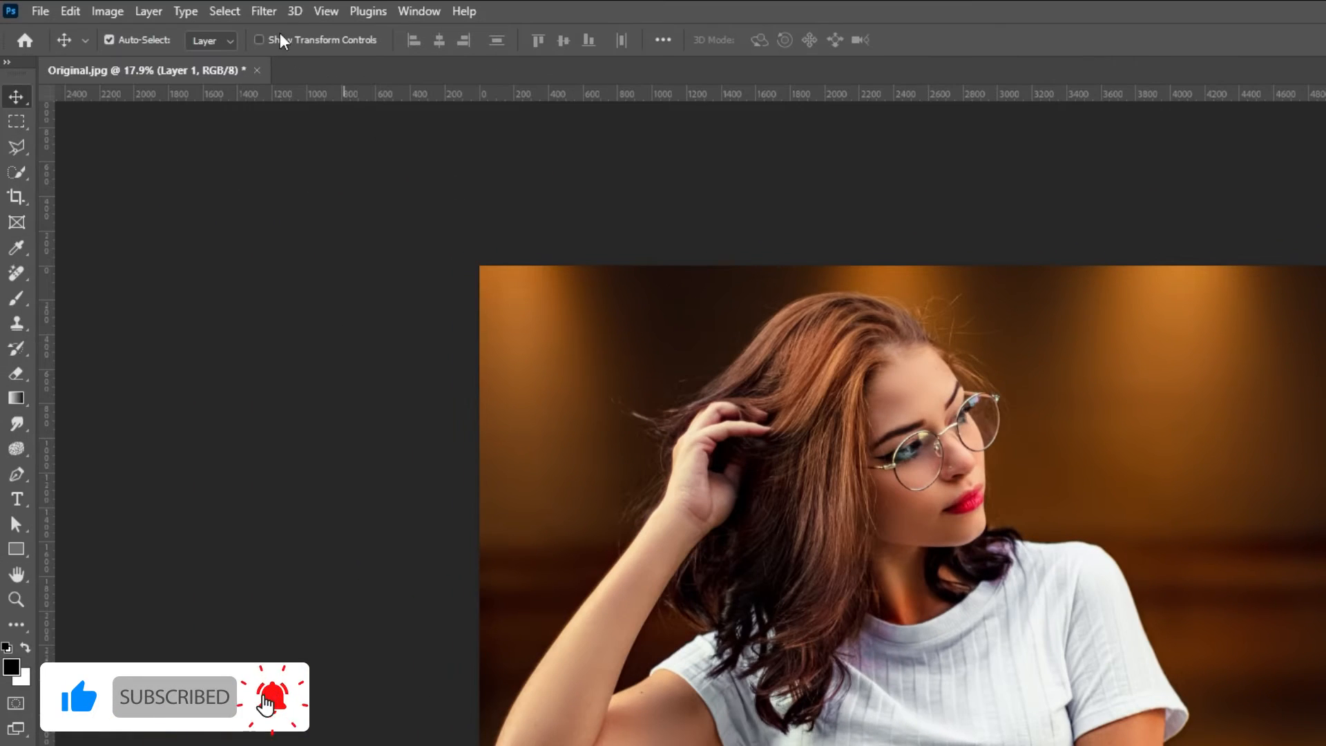
- Apply Filter Gallery's Halftone Pattern, Line type, Size 8, Contrast 7, previewed fit on screen
{"action": "left_click", "coordinate": [263, 11]}
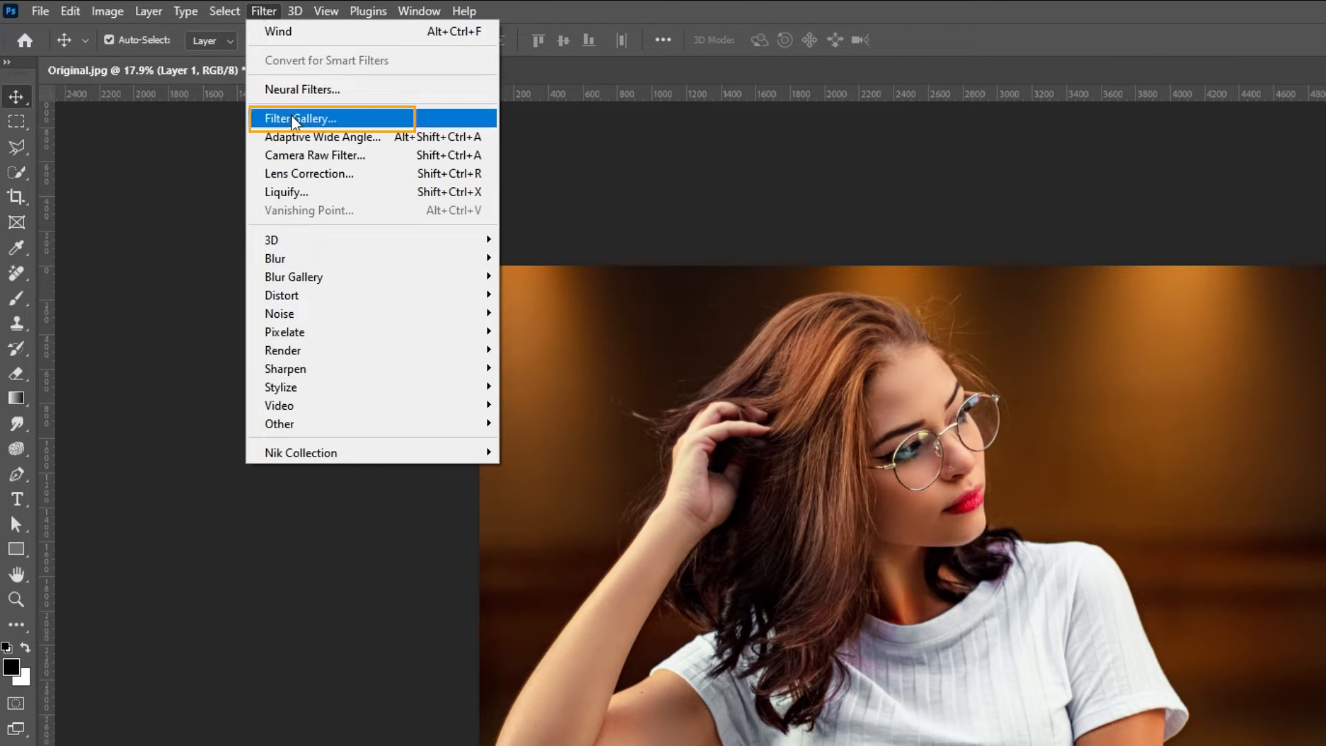
{"action": "left_click", "coordinate": [299, 117]}
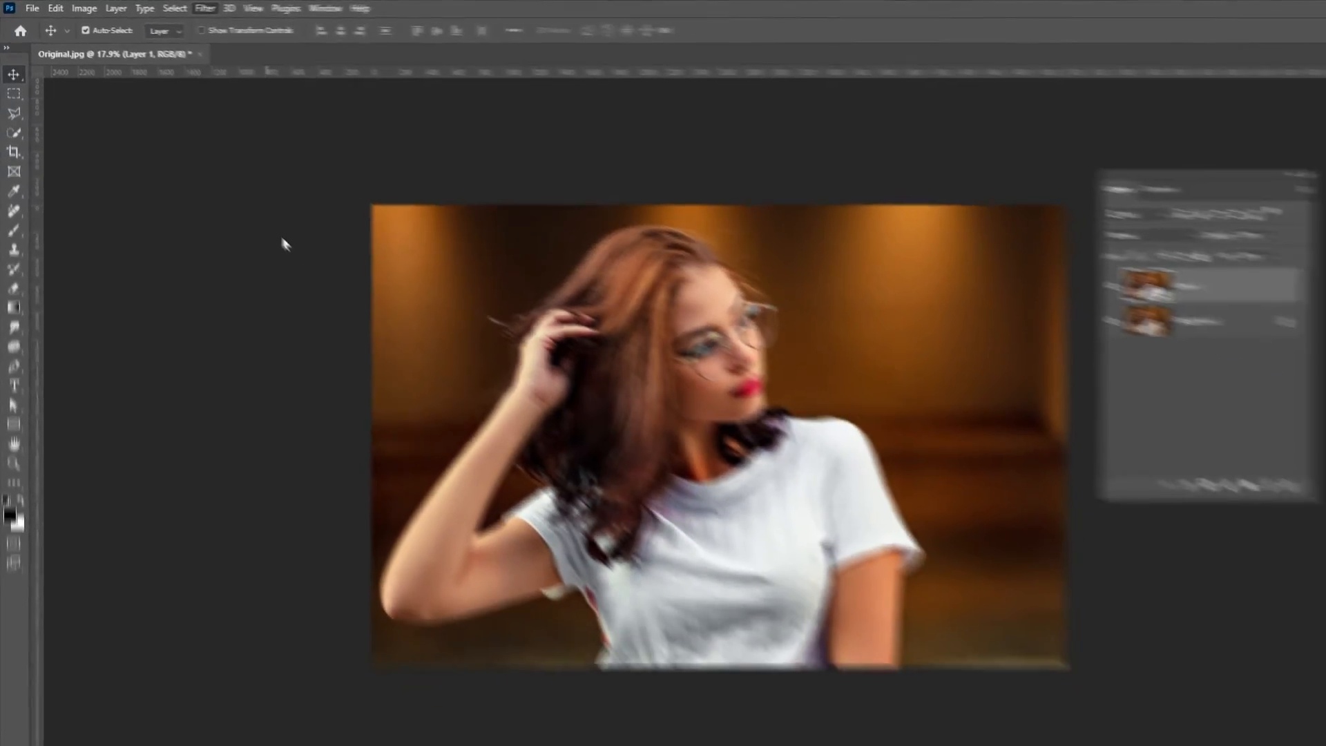
{"action": "left_click", "coordinate": [204, 7]}
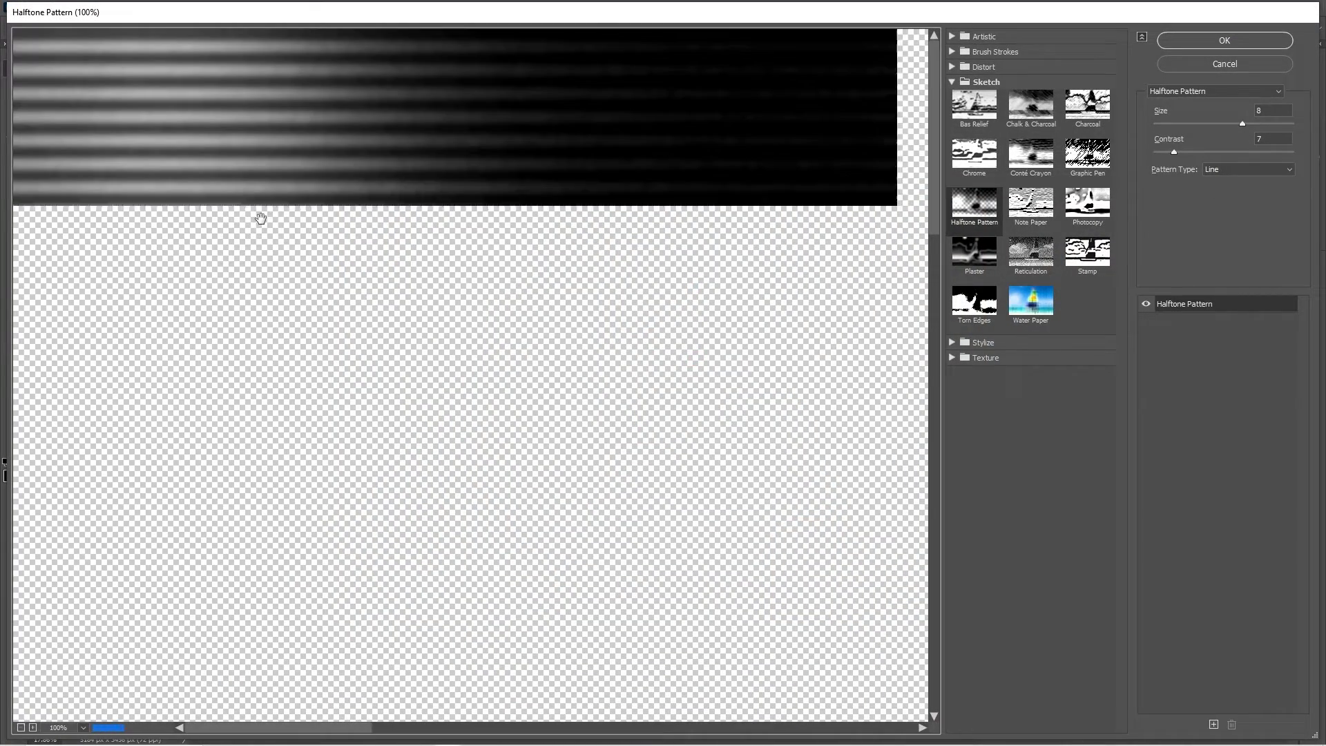
{"action": "left_click", "coordinate": [83, 727]}
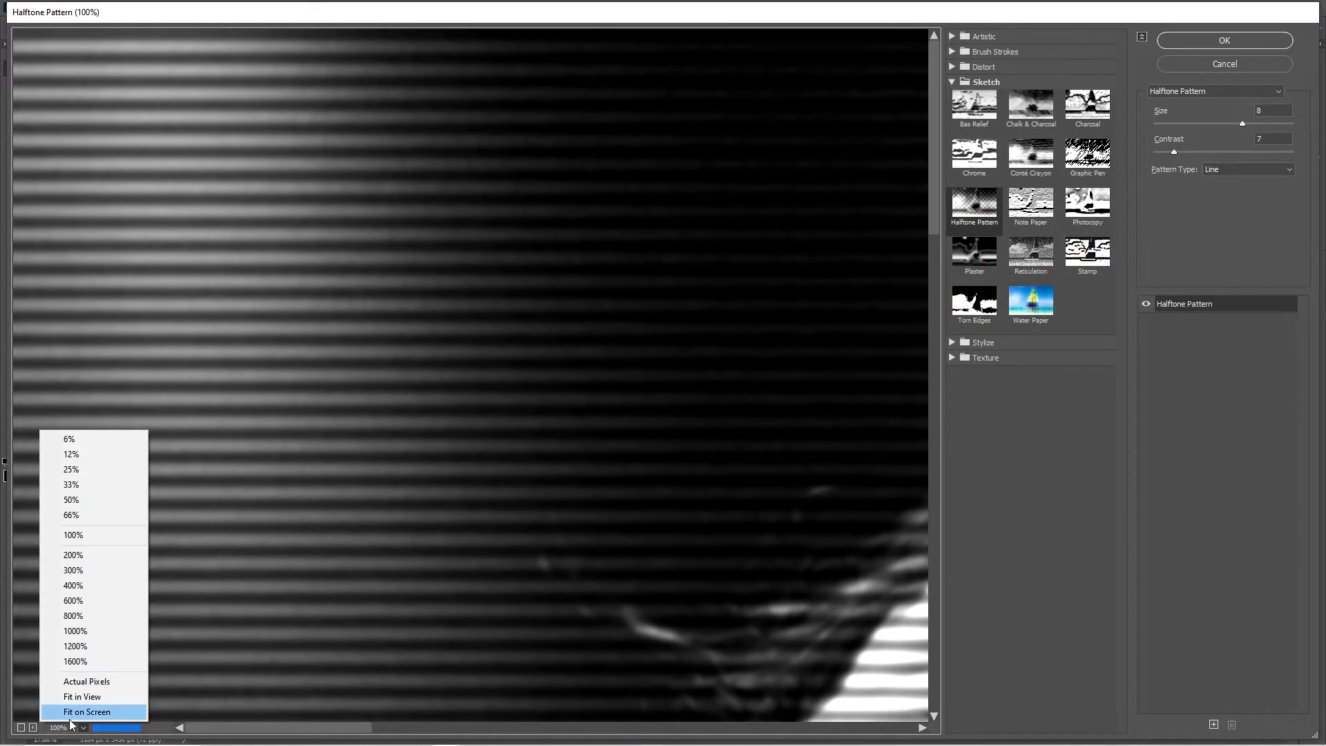
{"action": "left_click", "coordinate": [86, 711]}
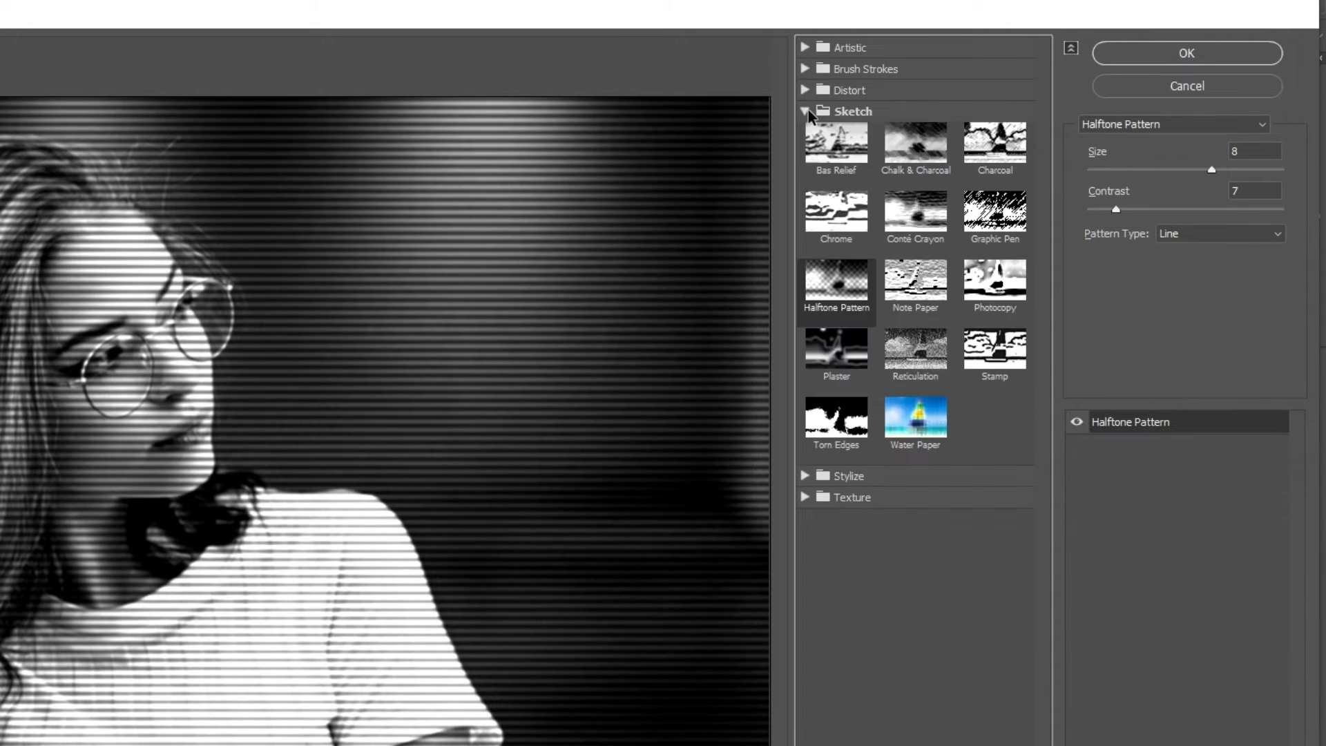
{"action": "left_click", "coordinate": [836, 282]}
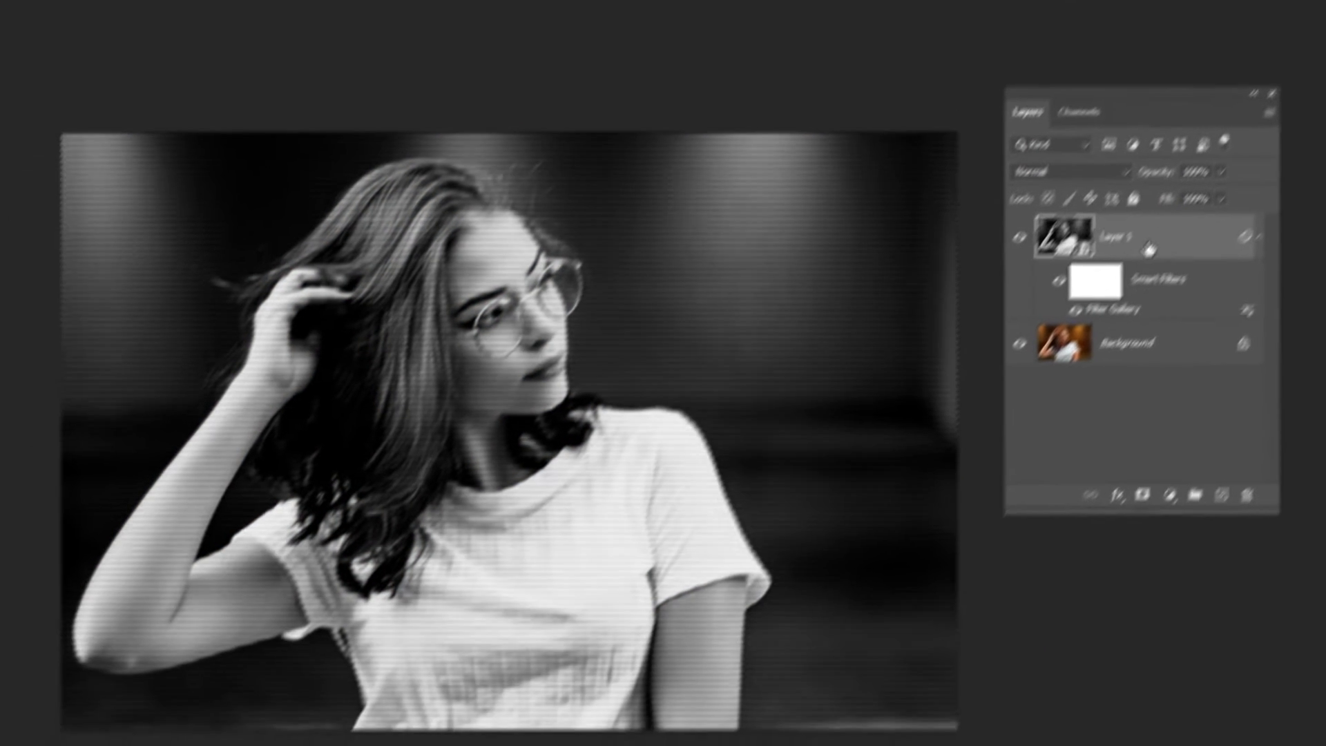
- Stamp visible layers into Layer 2 and untick the R channel in its Blending Options
{"action": "key", "text": "ctrl+alt+shift+e"}
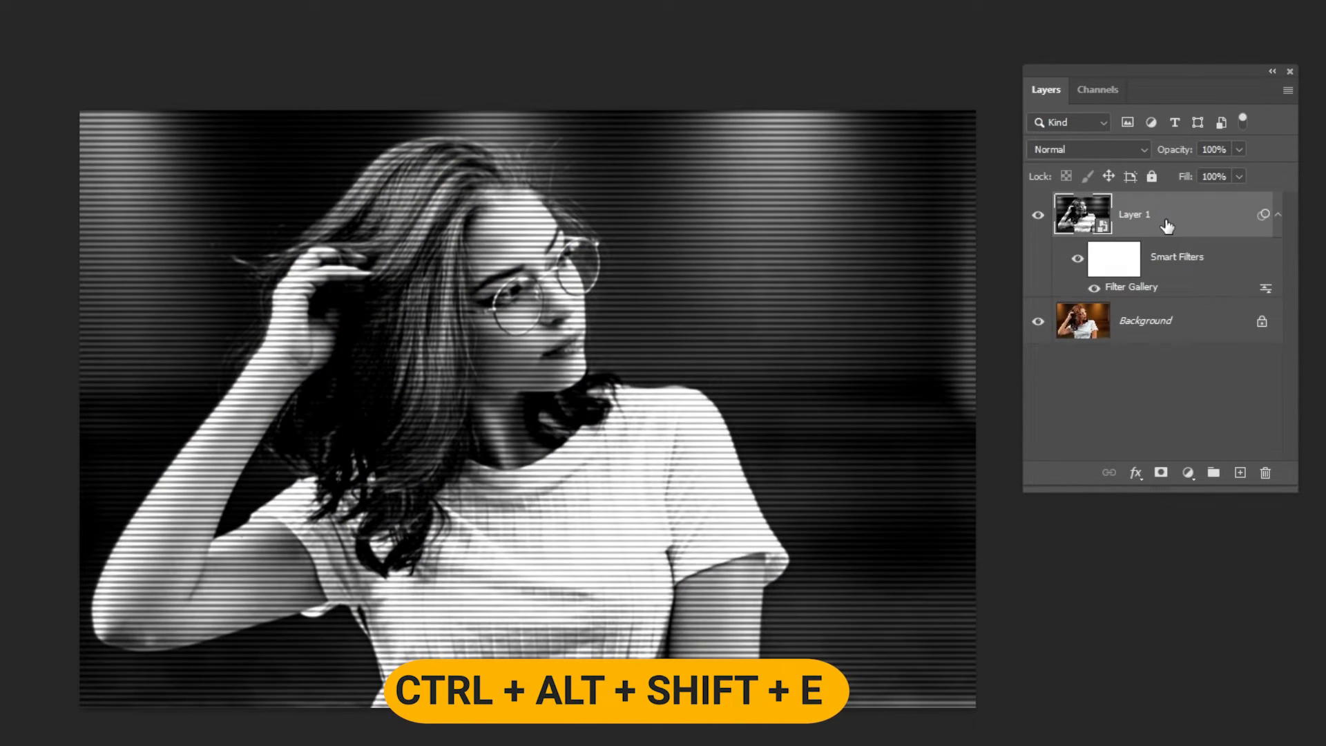
{"action": "right_click", "coordinate": [1134, 215]}
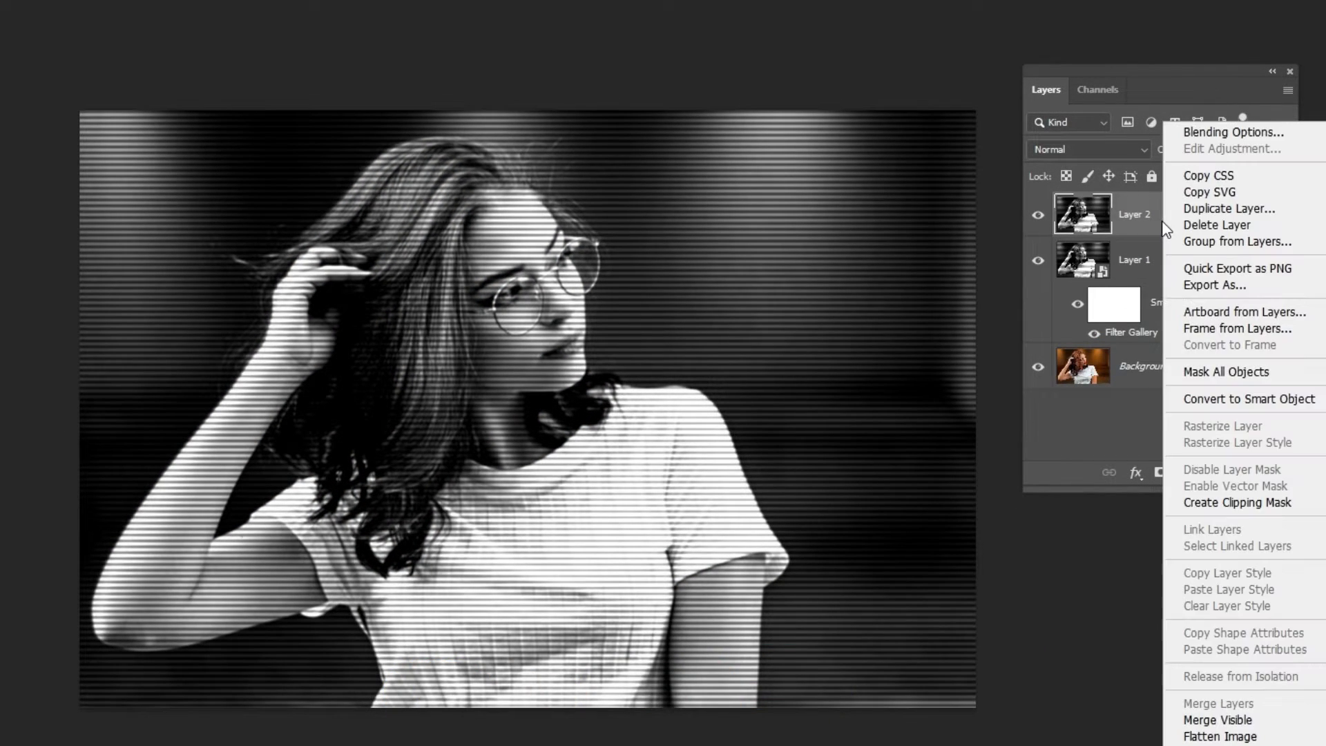
{"action": "left_click", "coordinate": [1247, 398]}
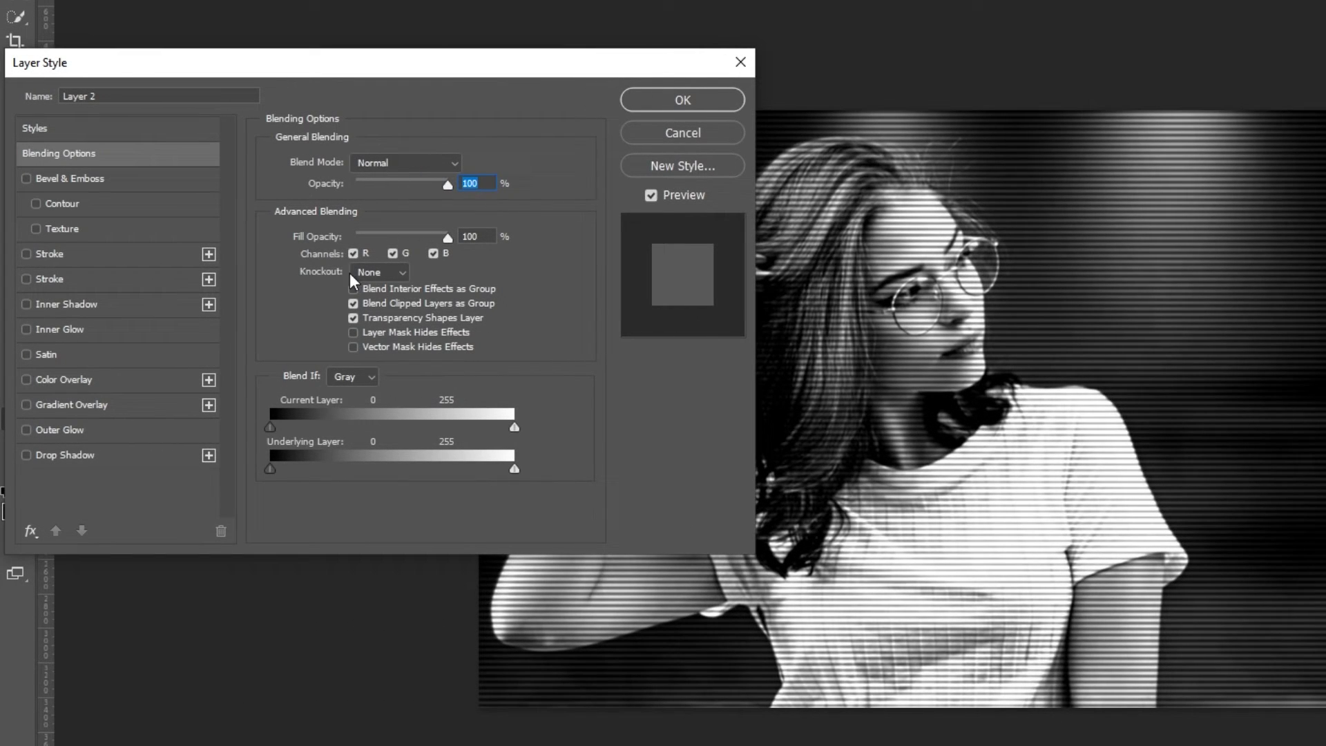
{"action": "left_click", "coordinate": [355, 253]}
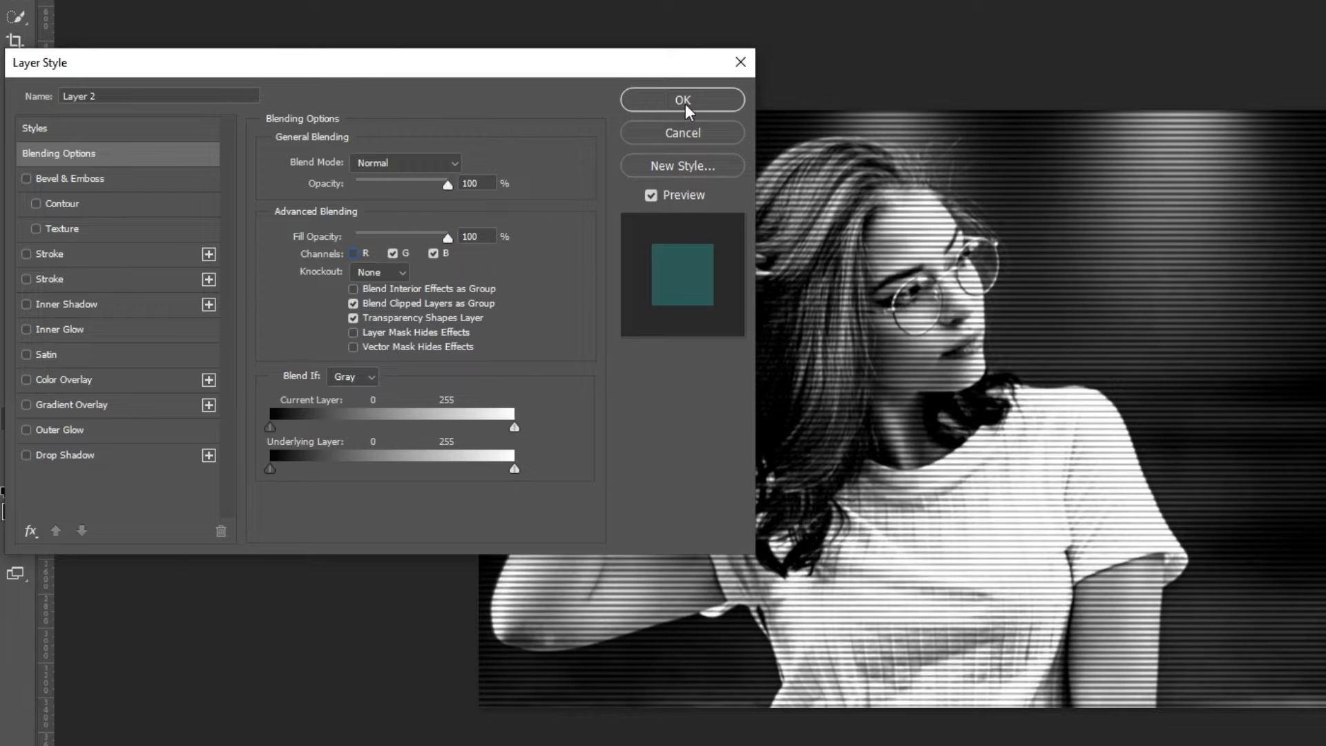
{"action": "left_click", "coordinate": [682, 99]}
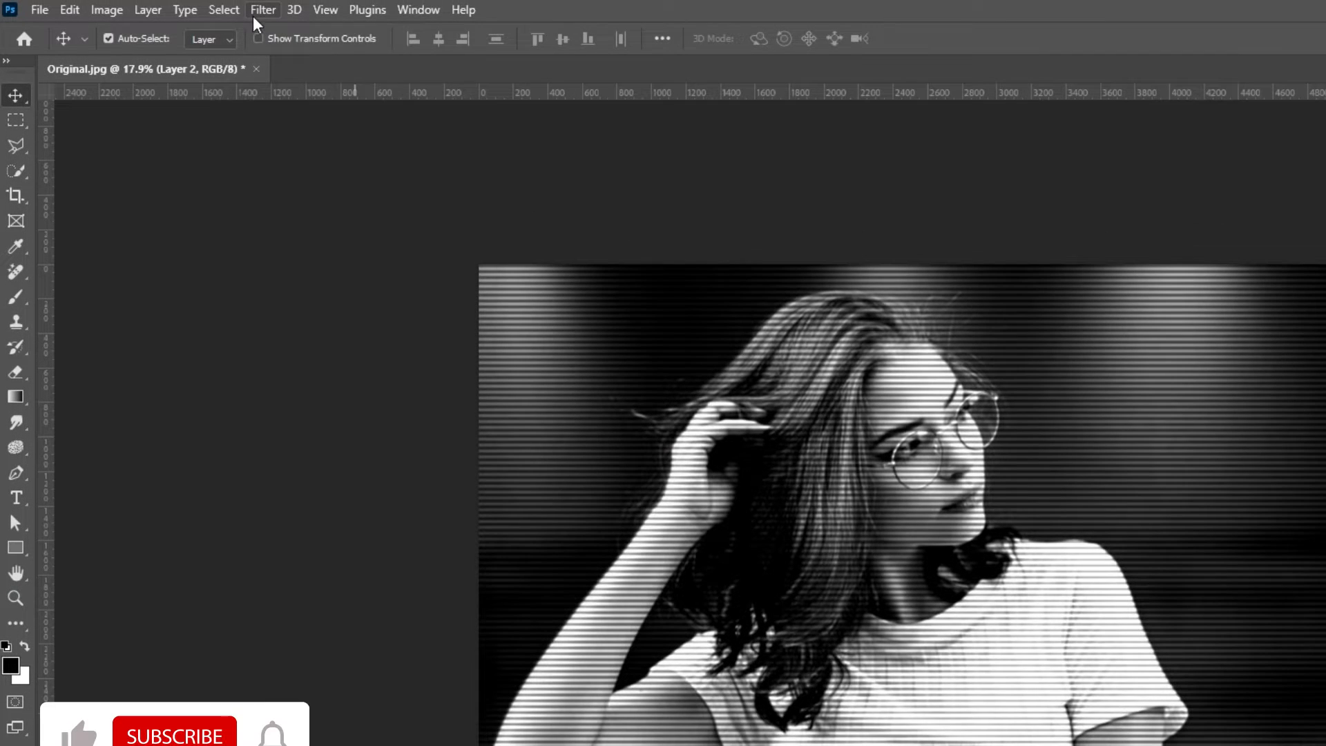
- Apply the Wind filter to Layer 2 with Stagger method, from the right
{"action": "left_click", "coordinate": [263, 9]}
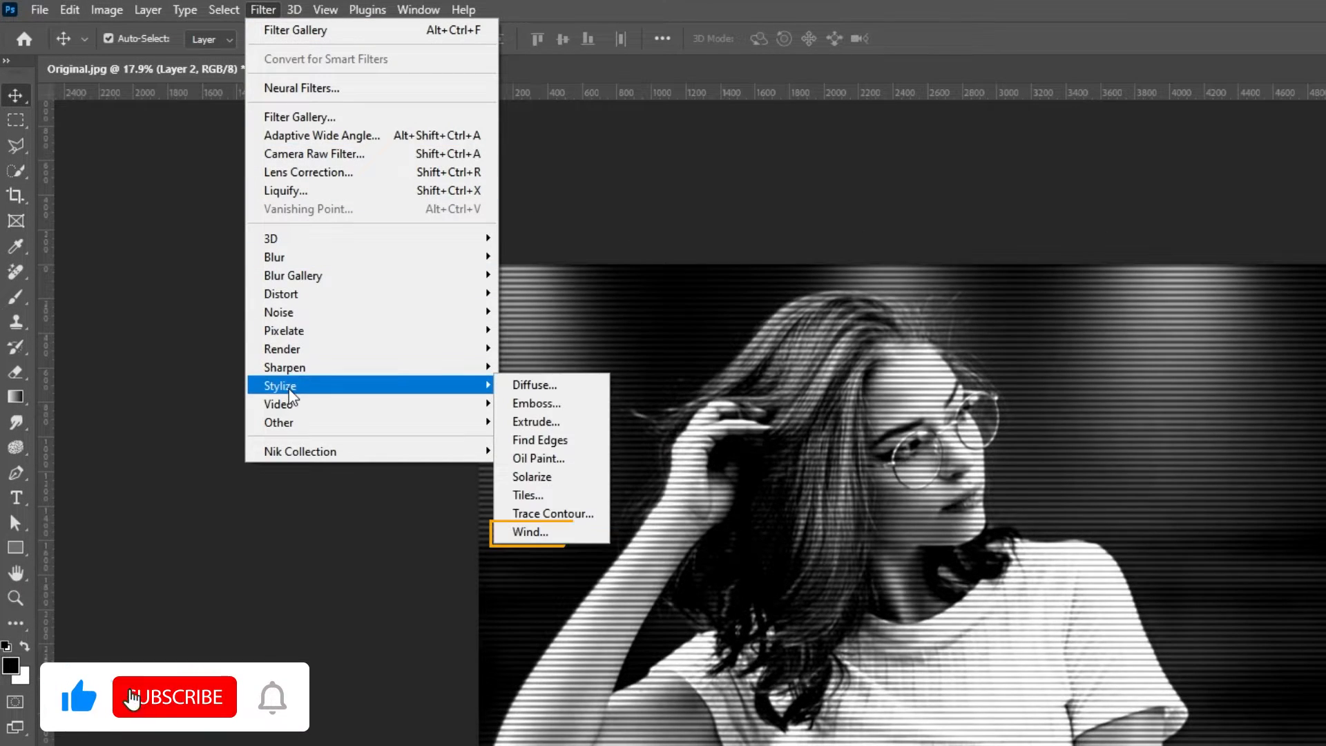
{"action": "left_click", "coordinate": [530, 532]}
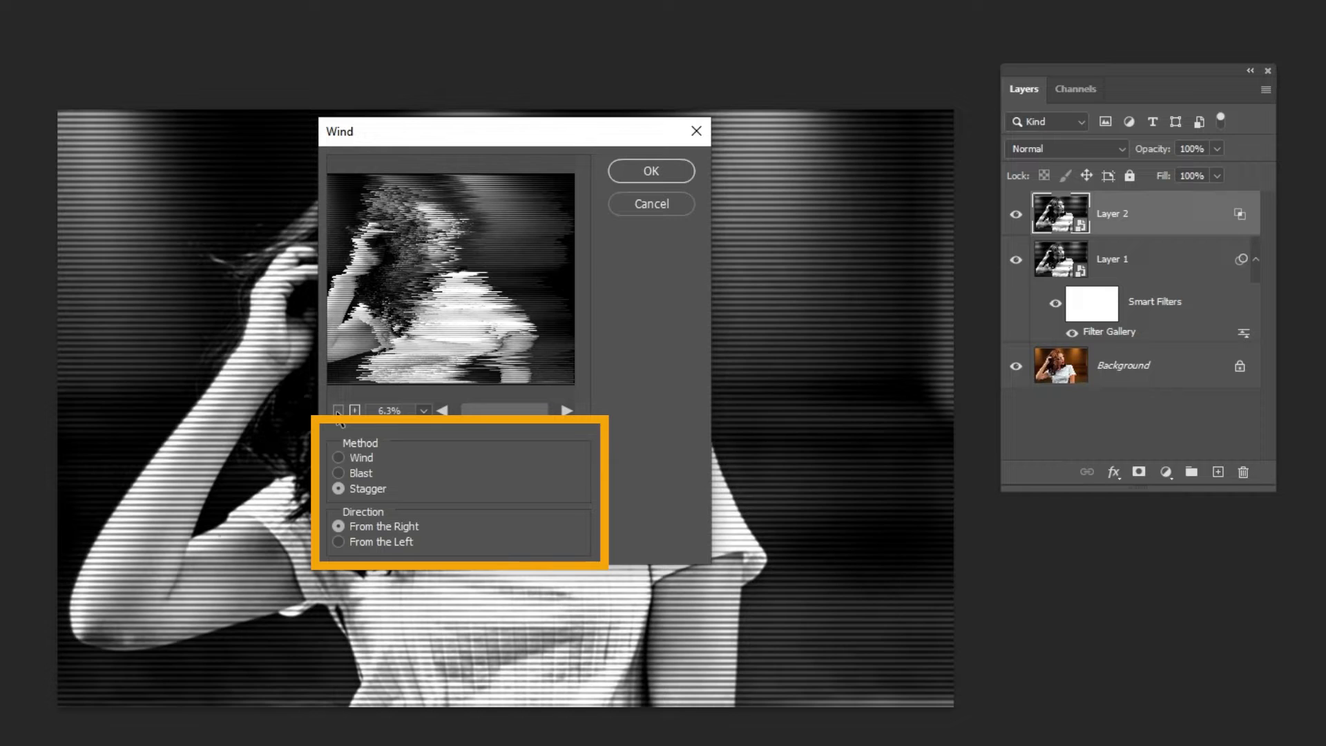
{"action": "left_click", "coordinate": [339, 473]}
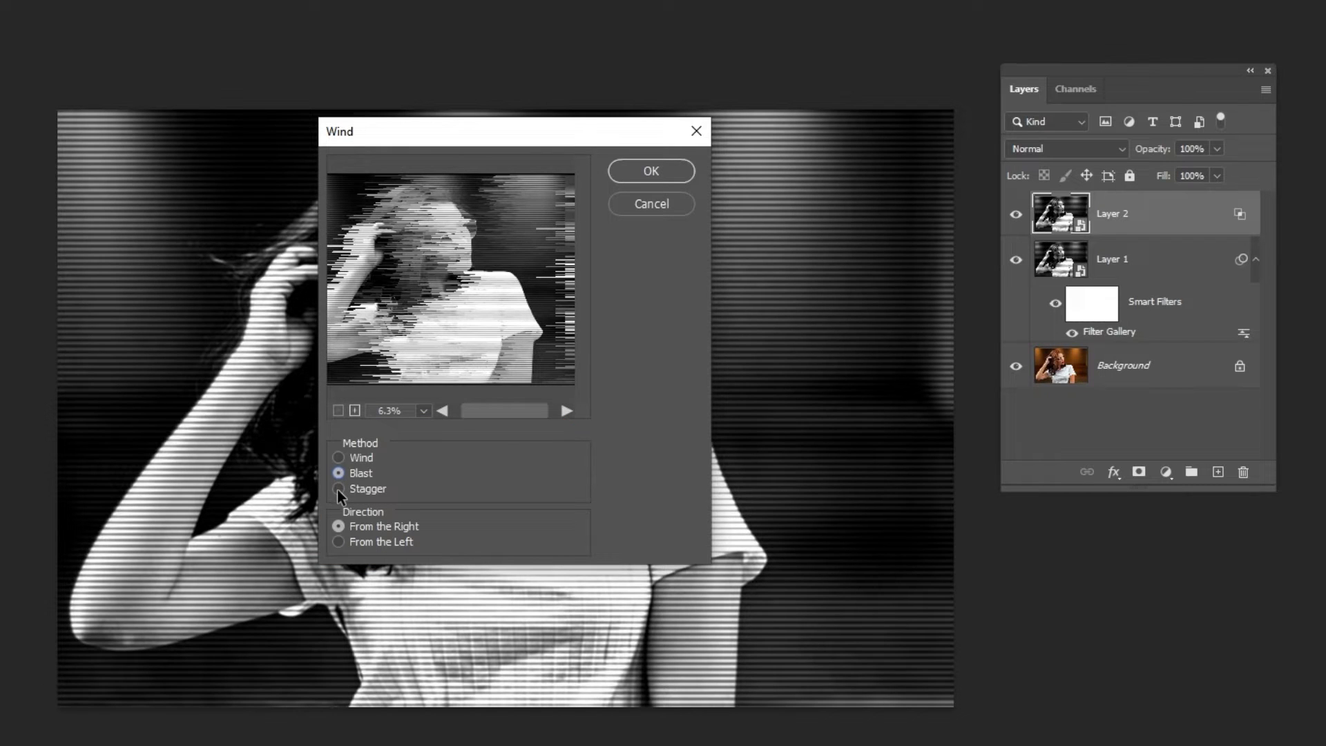
{"action": "left_click", "coordinate": [338, 489]}
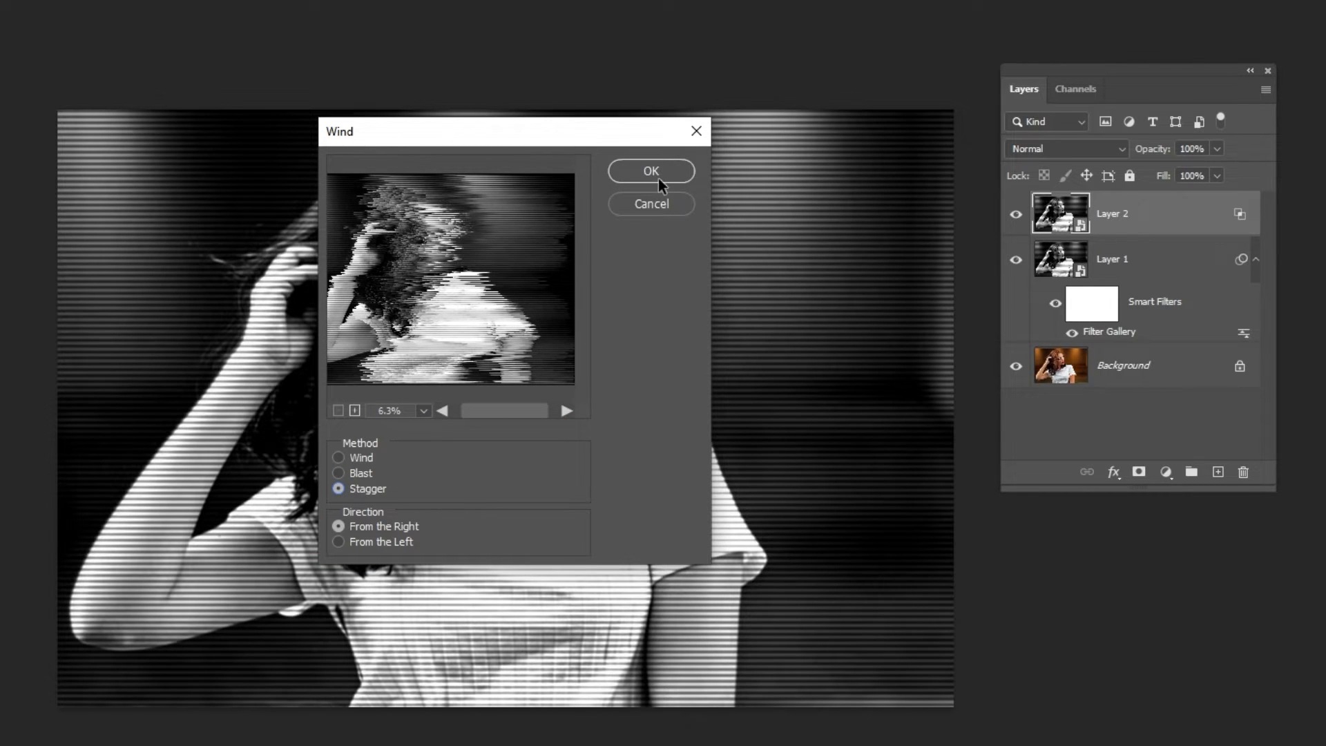
{"action": "left_click", "coordinate": [651, 170]}
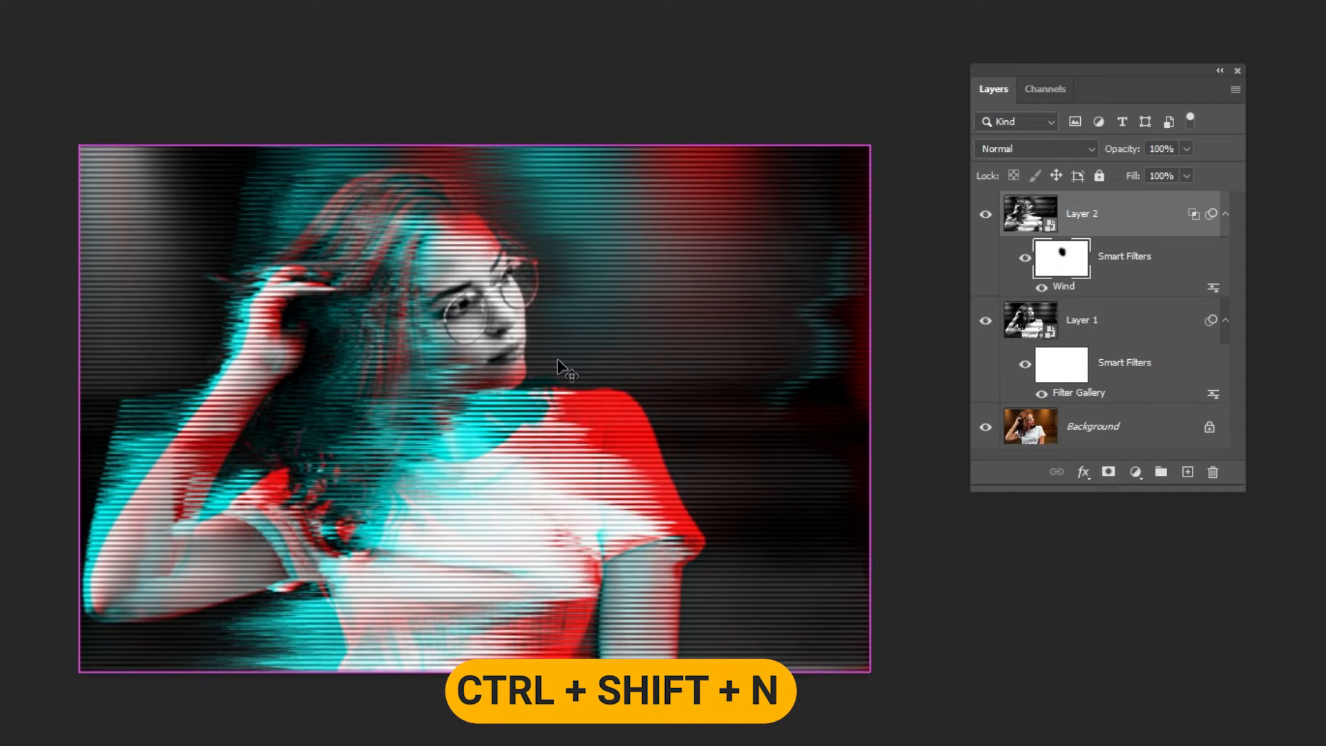
- Create Layer 3 in Linear Light mode, filled with neutral 50% gray
{"action": "key", "text": "ctrl+shift+n"}
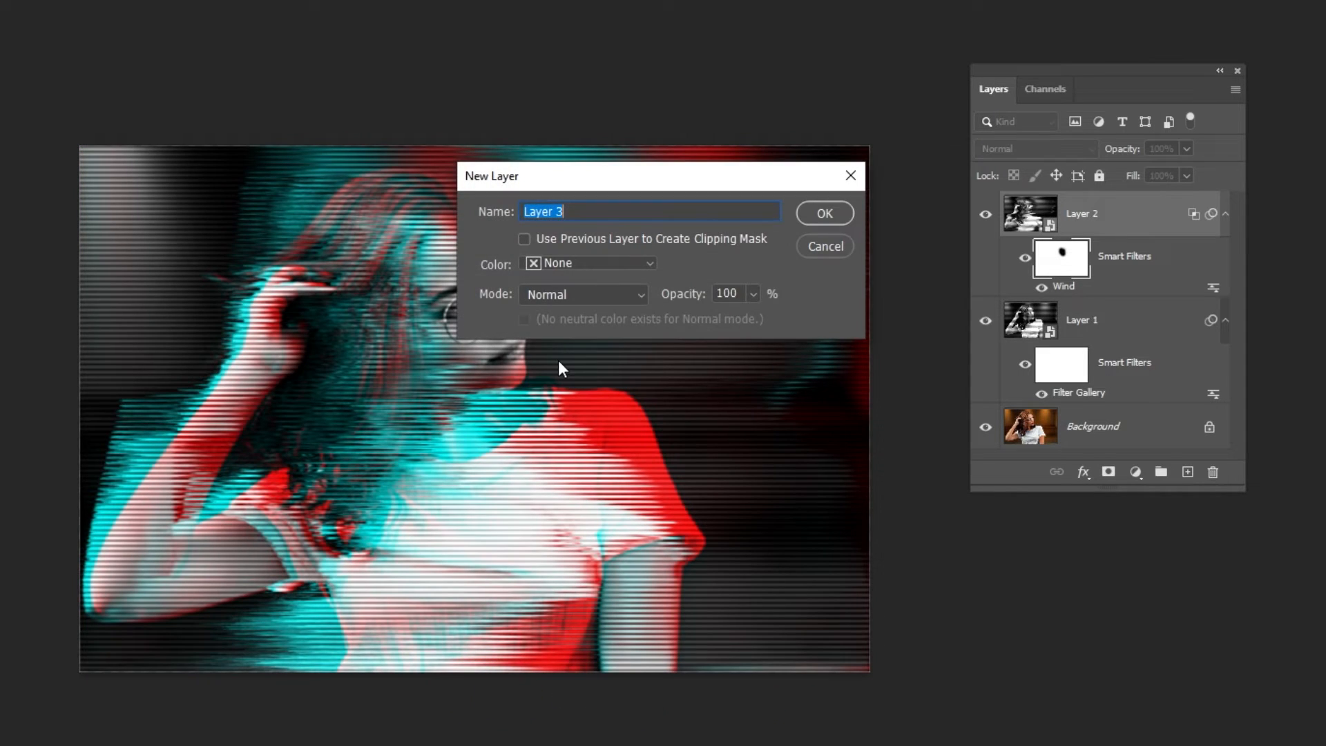
{"action": "left_click", "coordinate": [583, 294]}
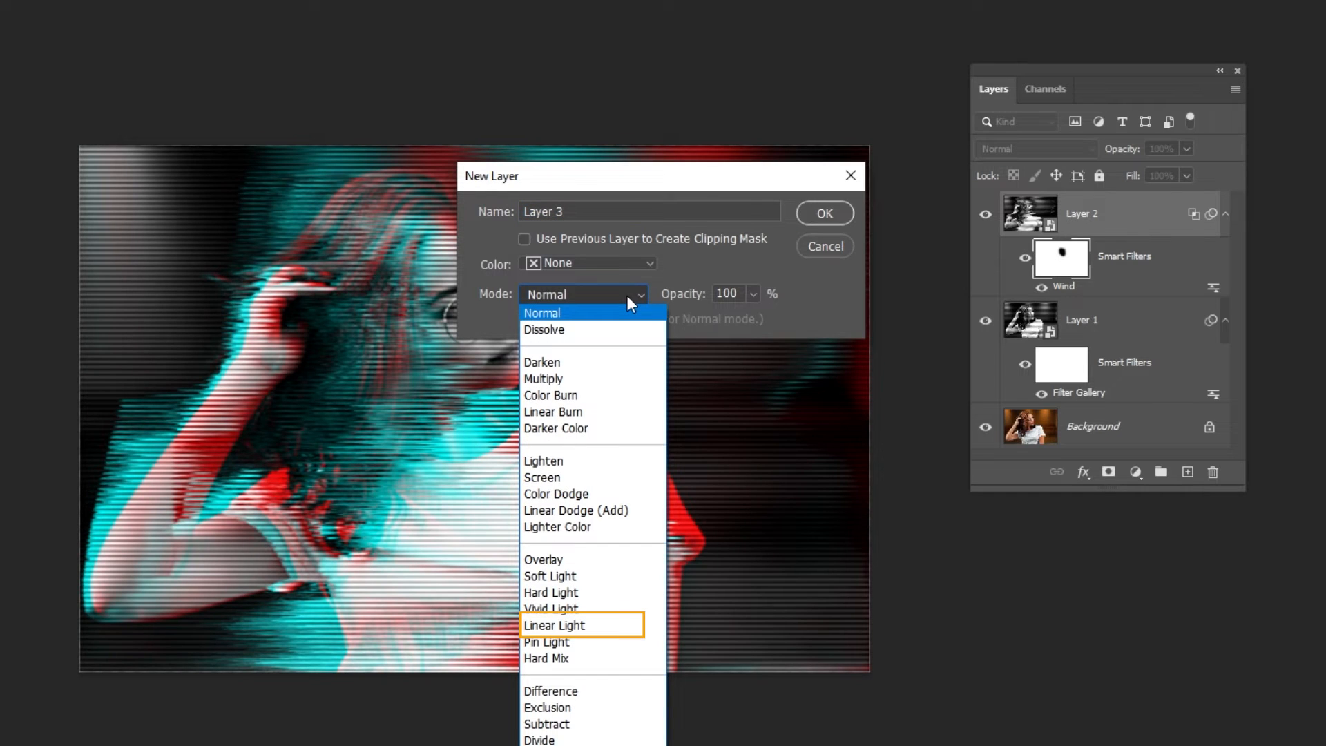
{"action": "left_click", "coordinate": [554, 625]}
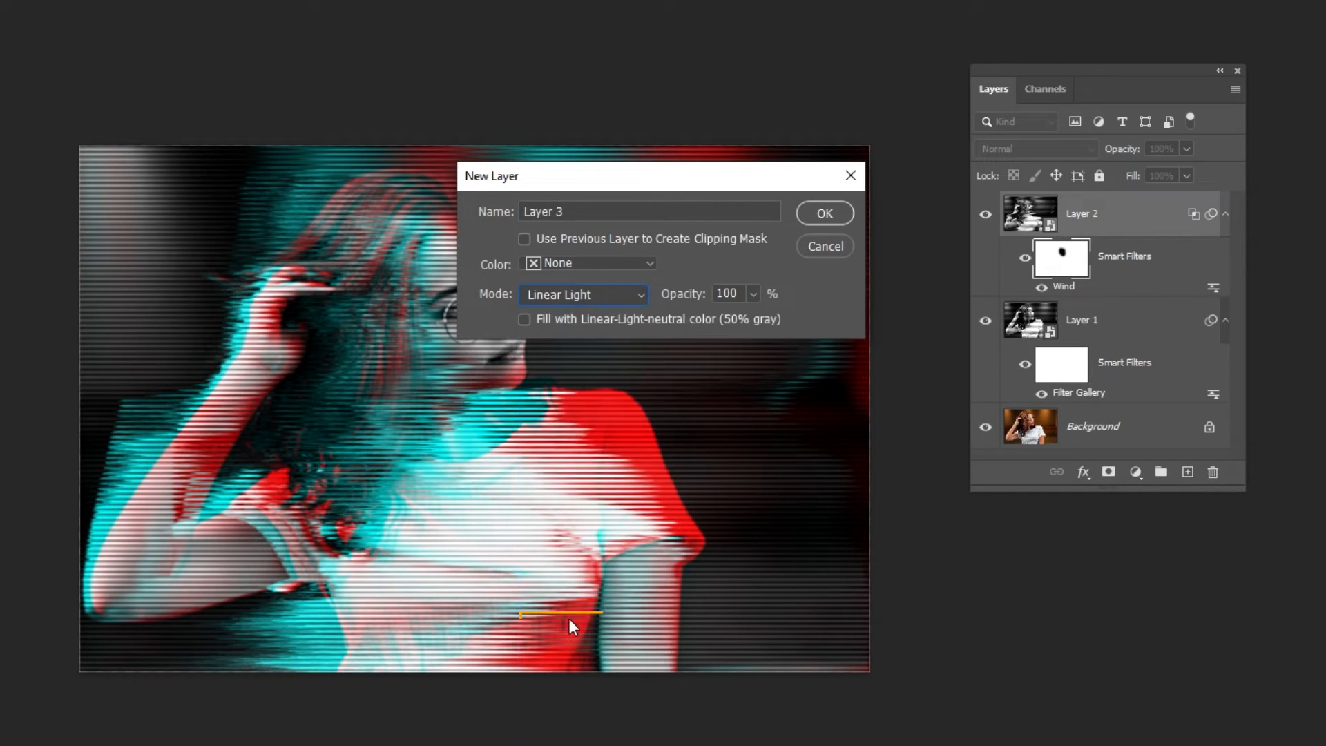
{"action": "left_click", "coordinate": [524, 319]}
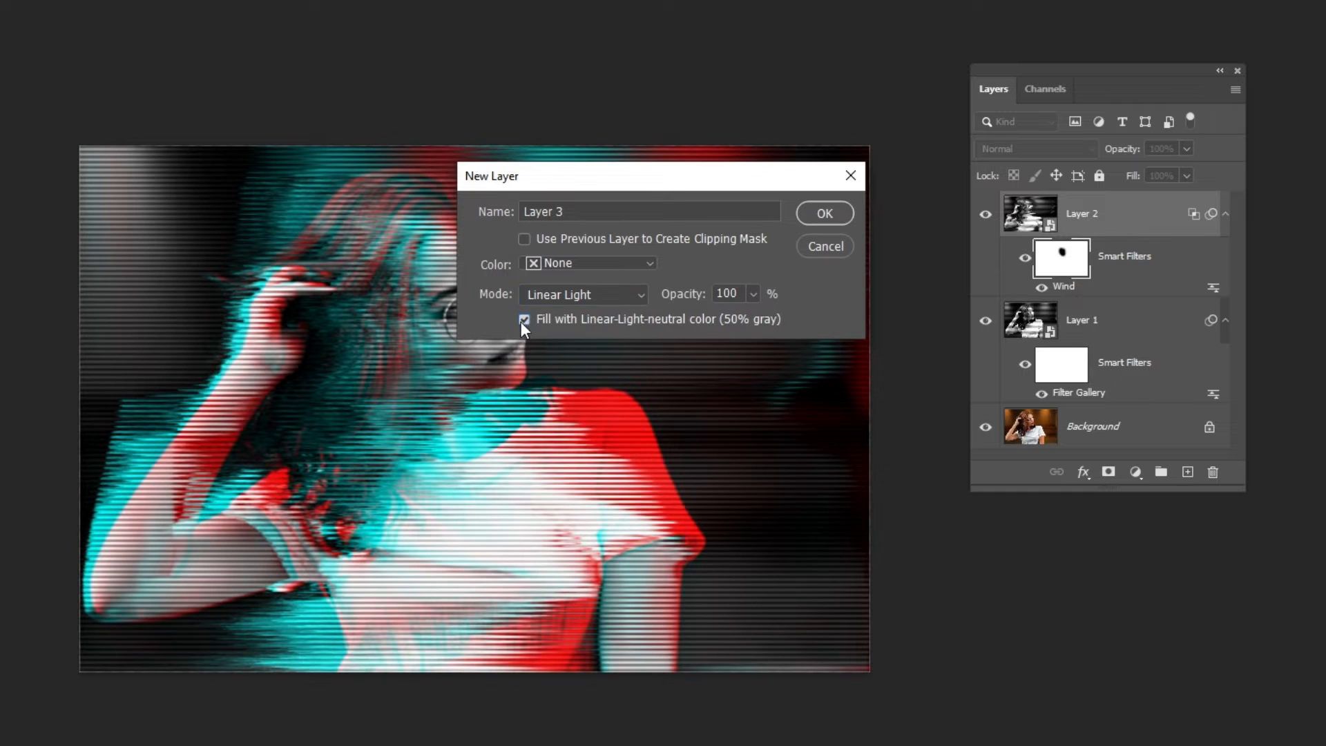
{"action": "left_click", "coordinate": [822, 212]}
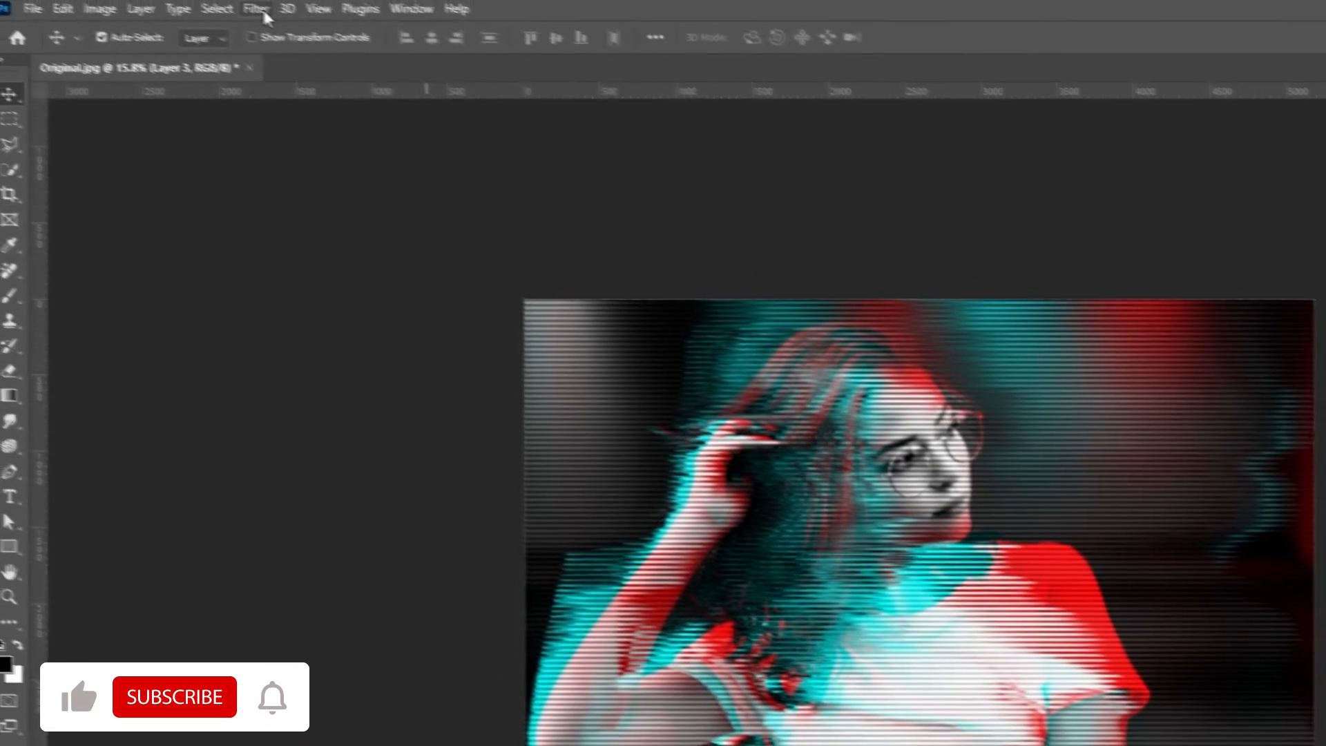
- Add about 49% uniform noise to the gray Linear Light layer
{"action": "left_click", "coordinate": [263, 9]}
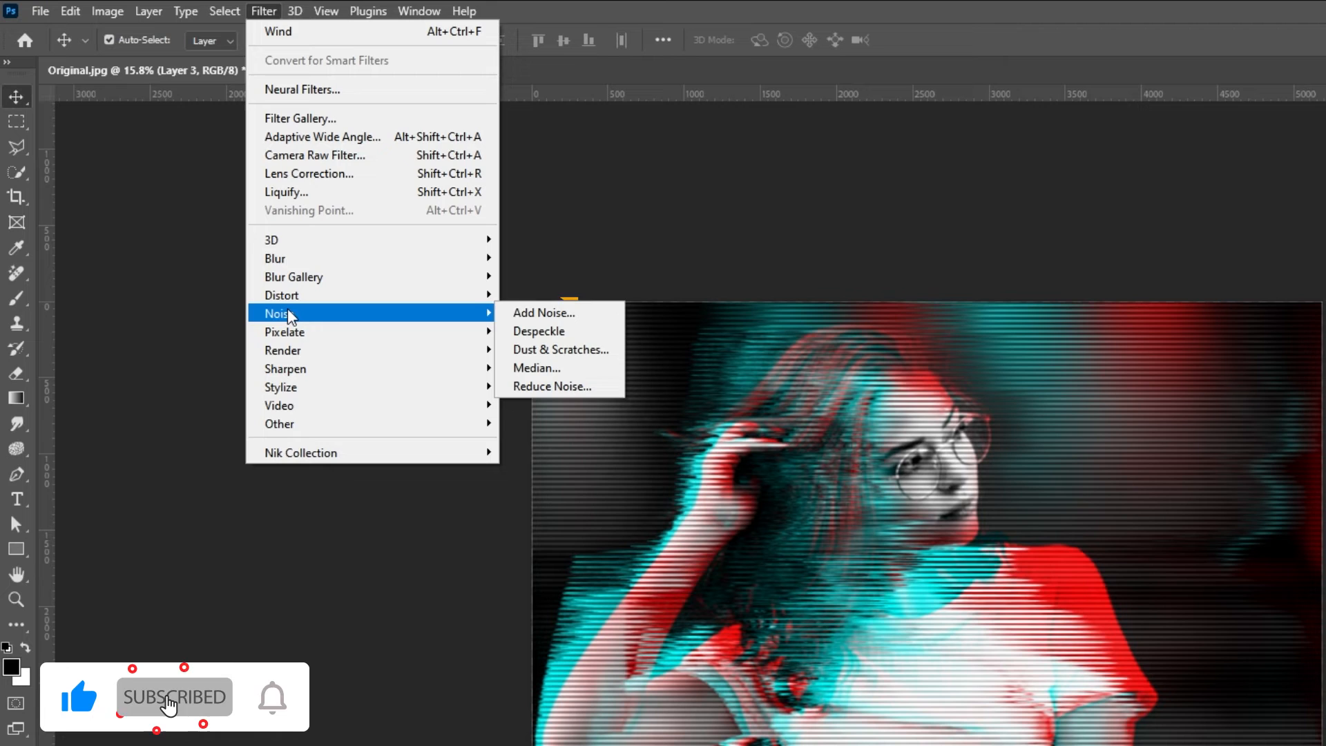
{"action": "left_click", "coordinate": [543, 312]}
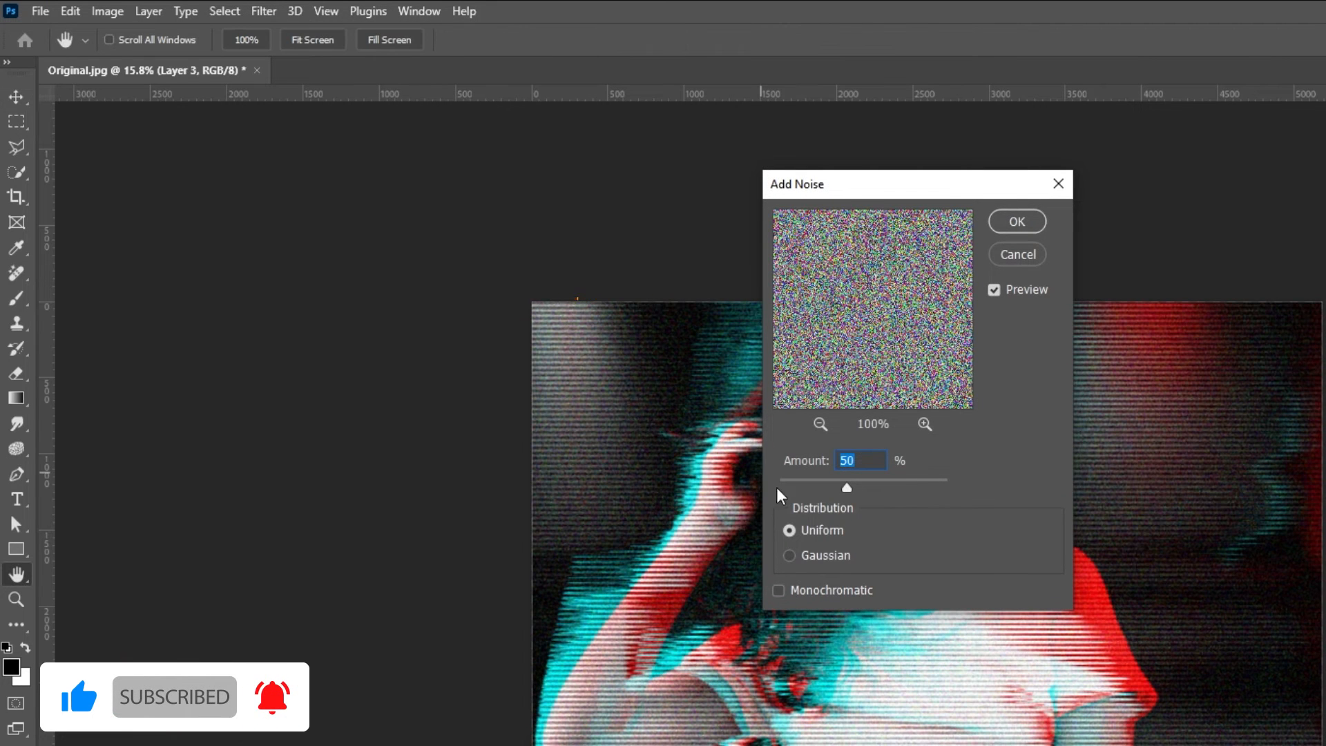
{"action": "left_click_drag", "start_coordinate": [846, 487], "coordinate": [847, 489]}
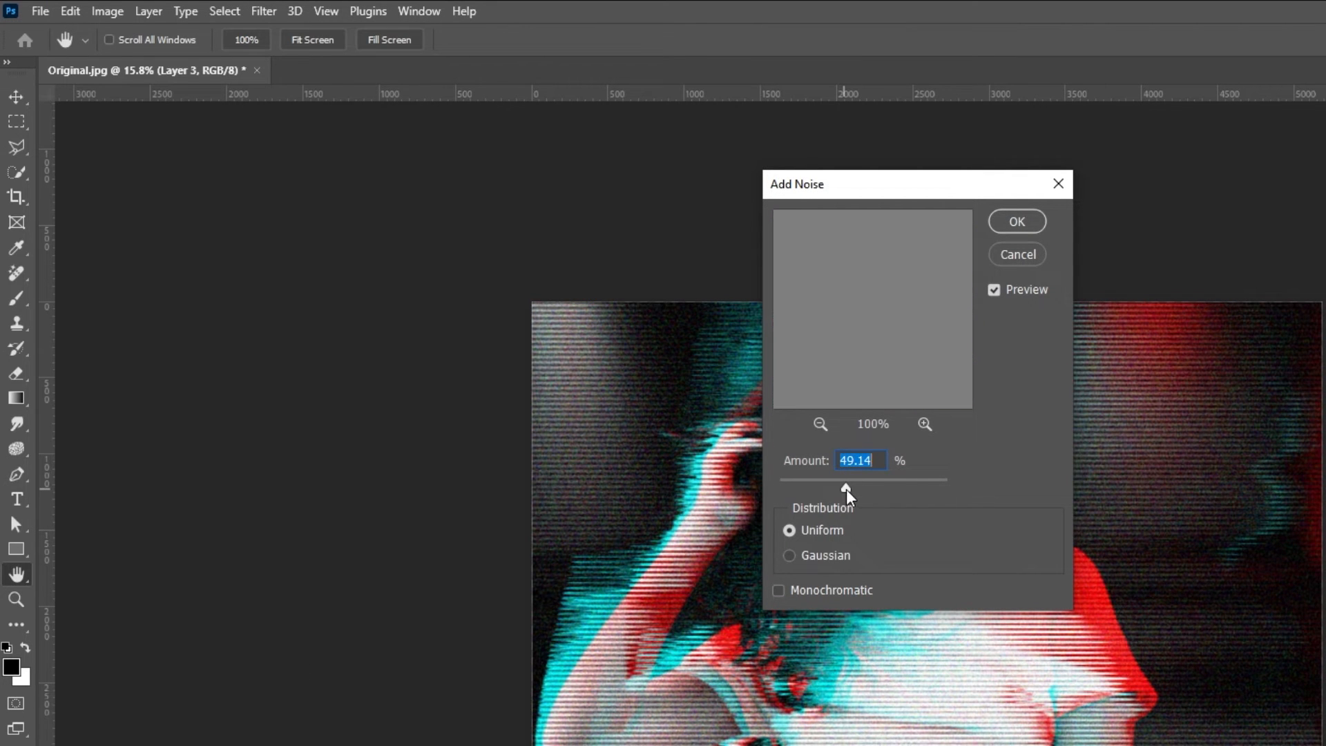
{"action": "left_click", "coordinate": [1017, 255]}
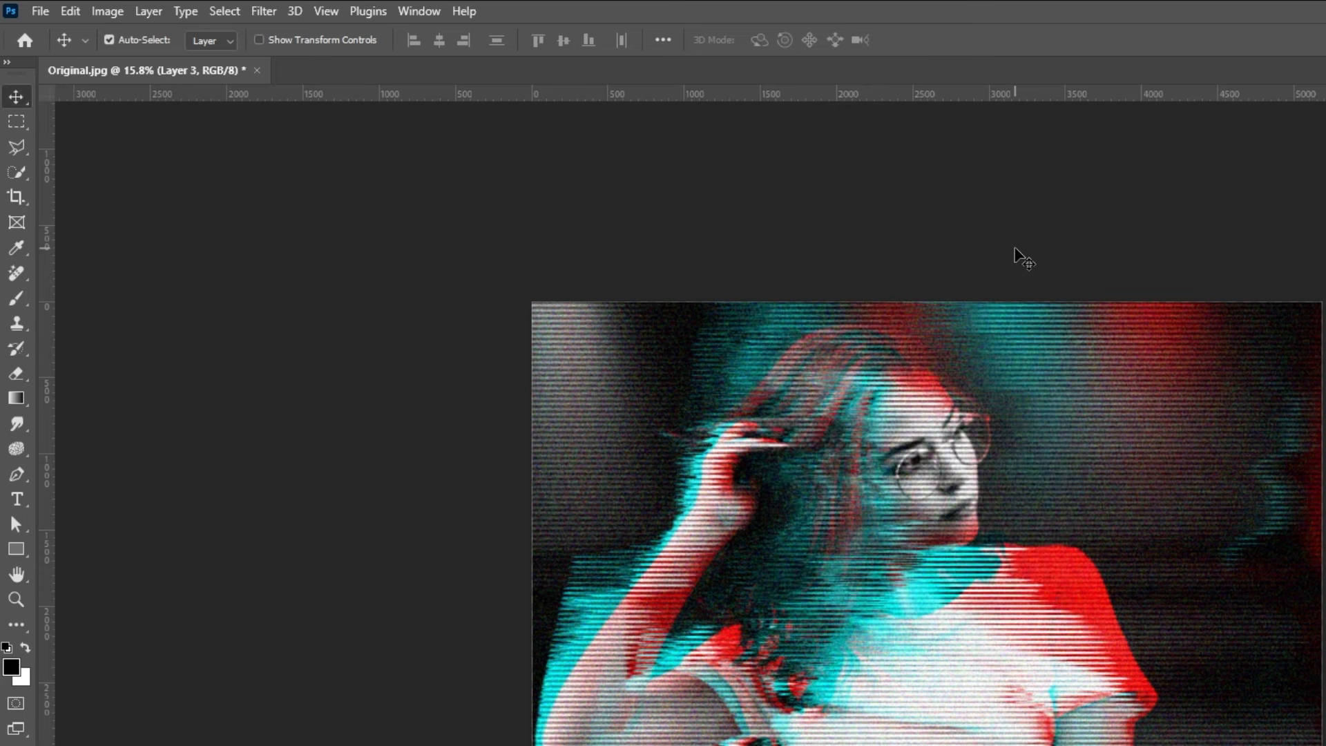
{"action": "left_click", "coordinate": [263, 11]}
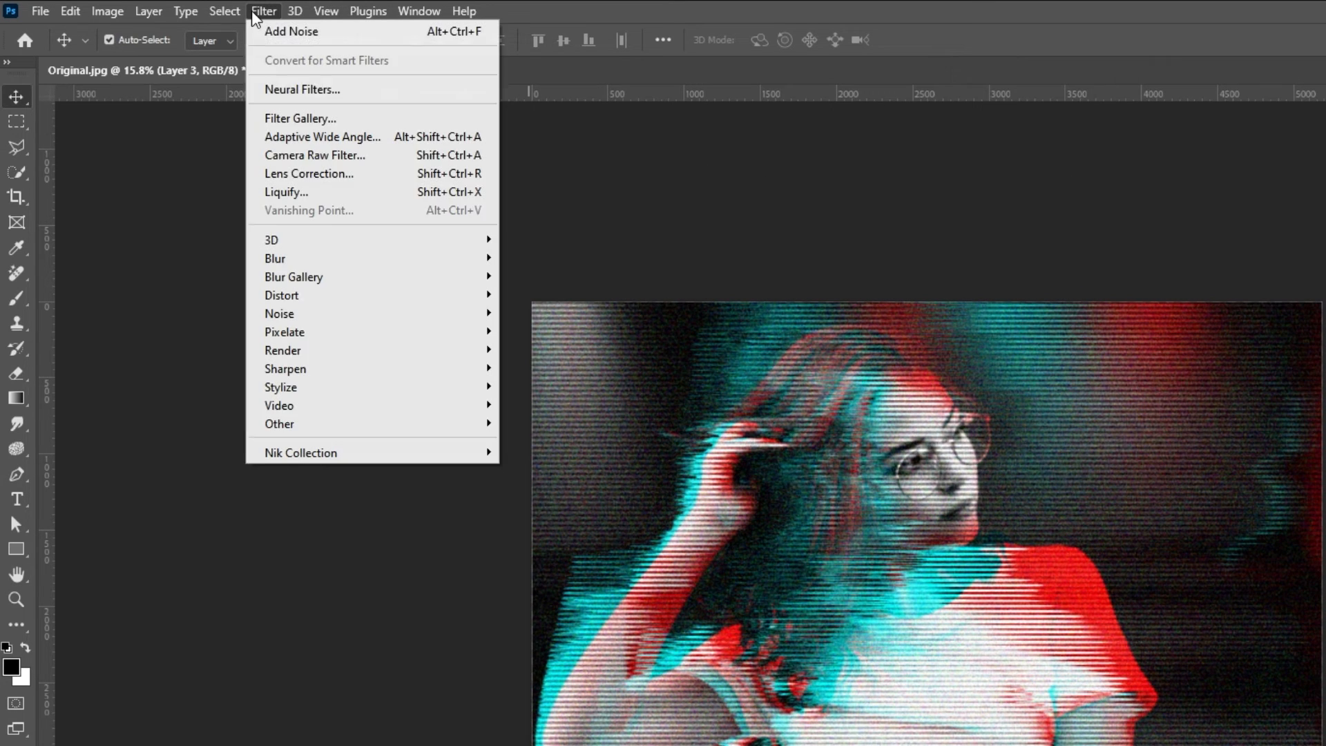
{"action": "mouse_move", "coordinate": [274, 258]}
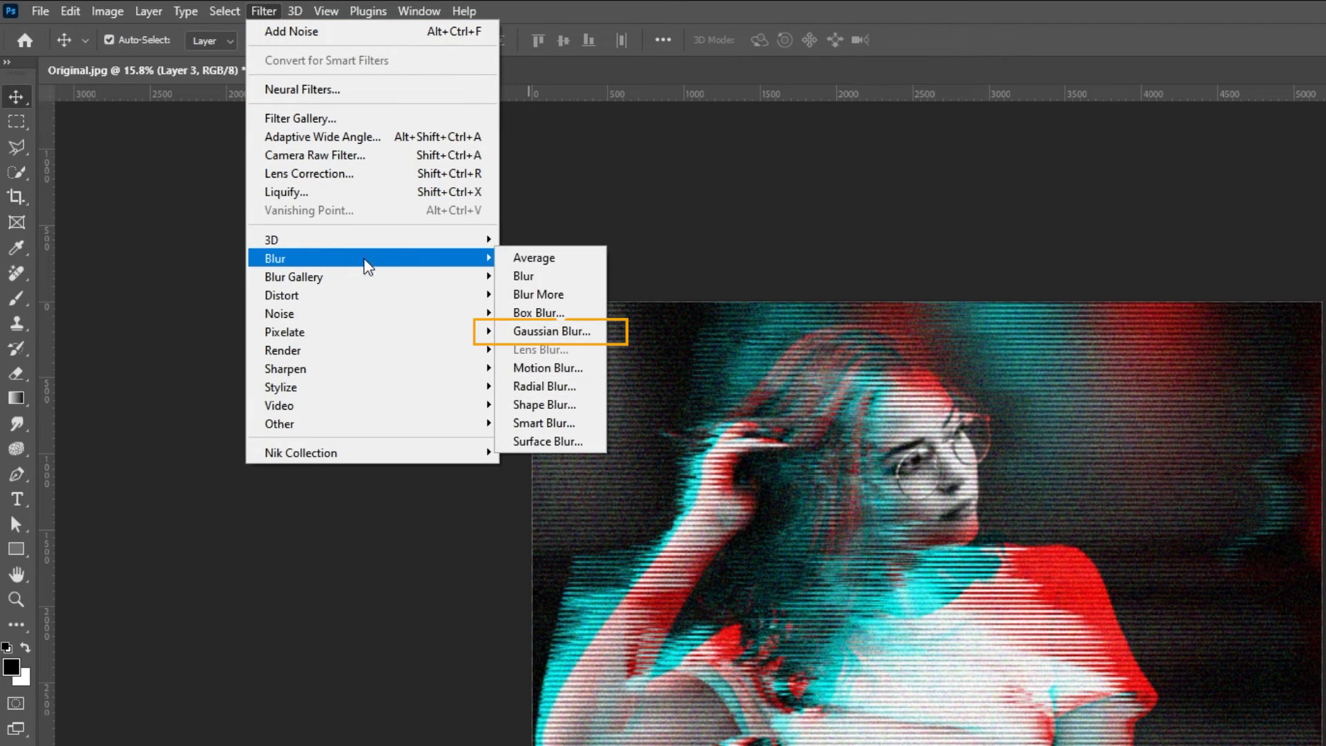
- Apply a small-radius Gaussian Blur to the noisy Layer 3
{"action": "left_click", "coordinate": [549, 330]}
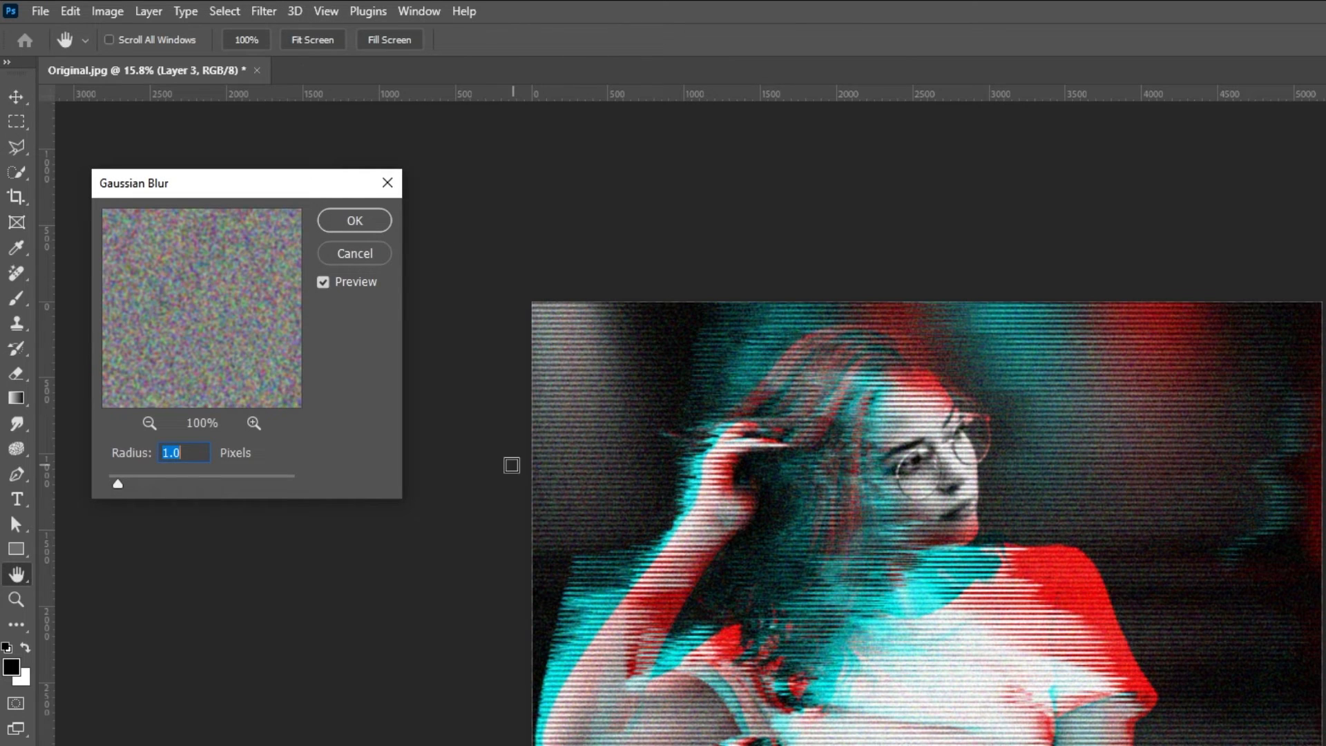
{"action": "left_click_drag", "start_coordinate": [245, 182], "coordinate": [690, 328]}
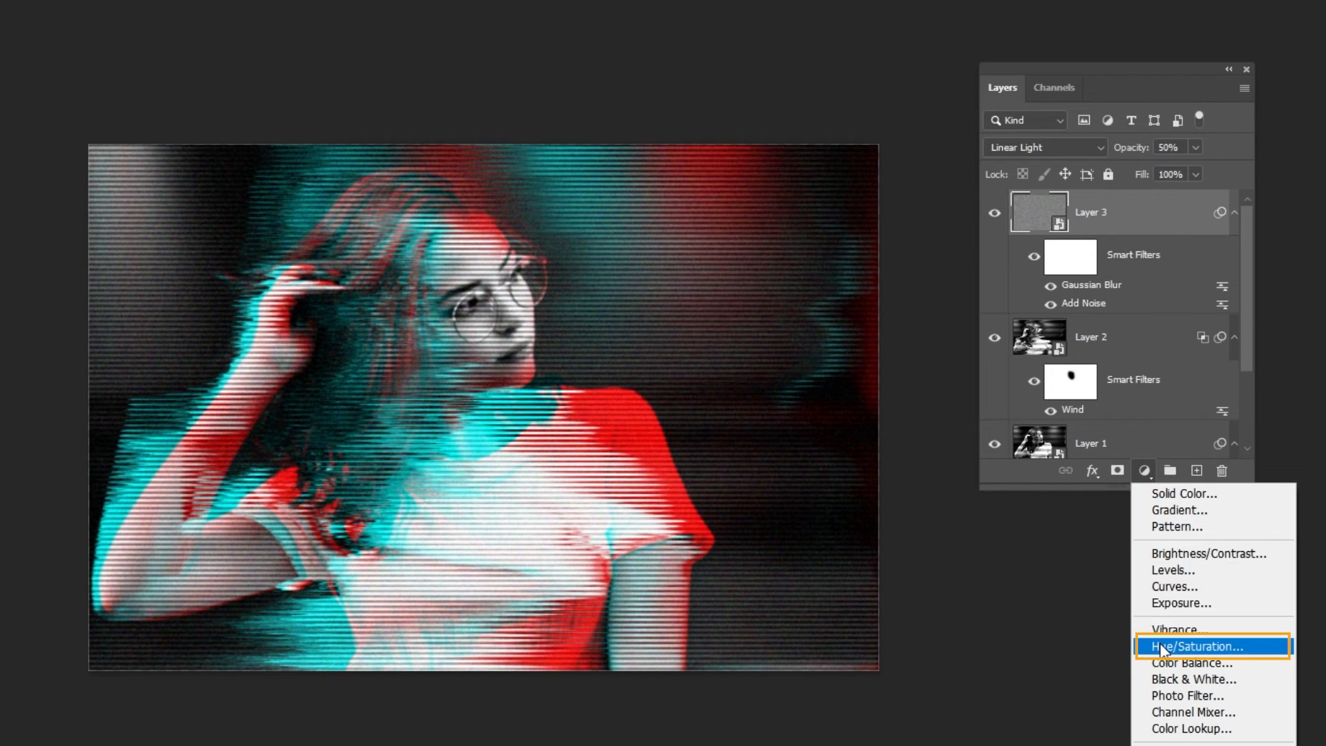
- Add a Hue/Saturation adjustment layer with Hue set to -29
{"action": "left_click", "coordinate": [1194, 647]}
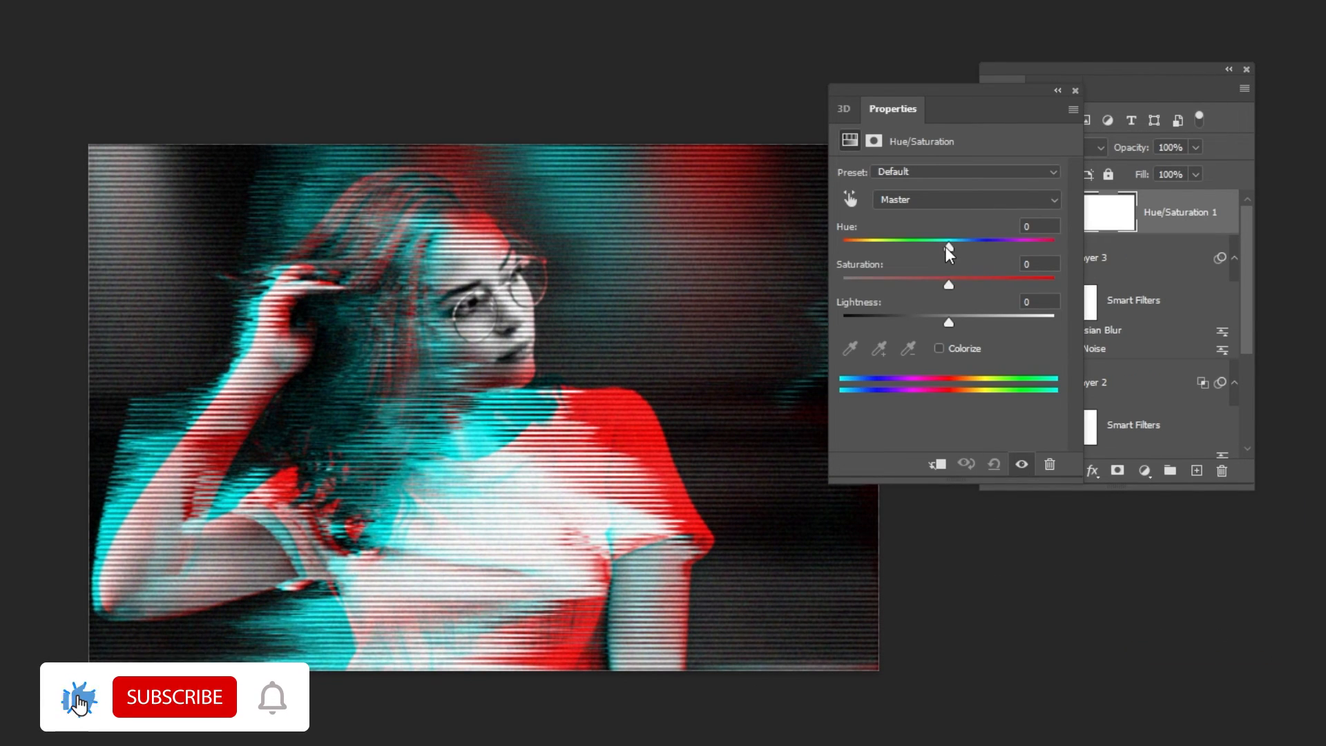
{"action": "left_click_drag", "start_coordinate": [949, 241], "coordinate": [1048, 241]}
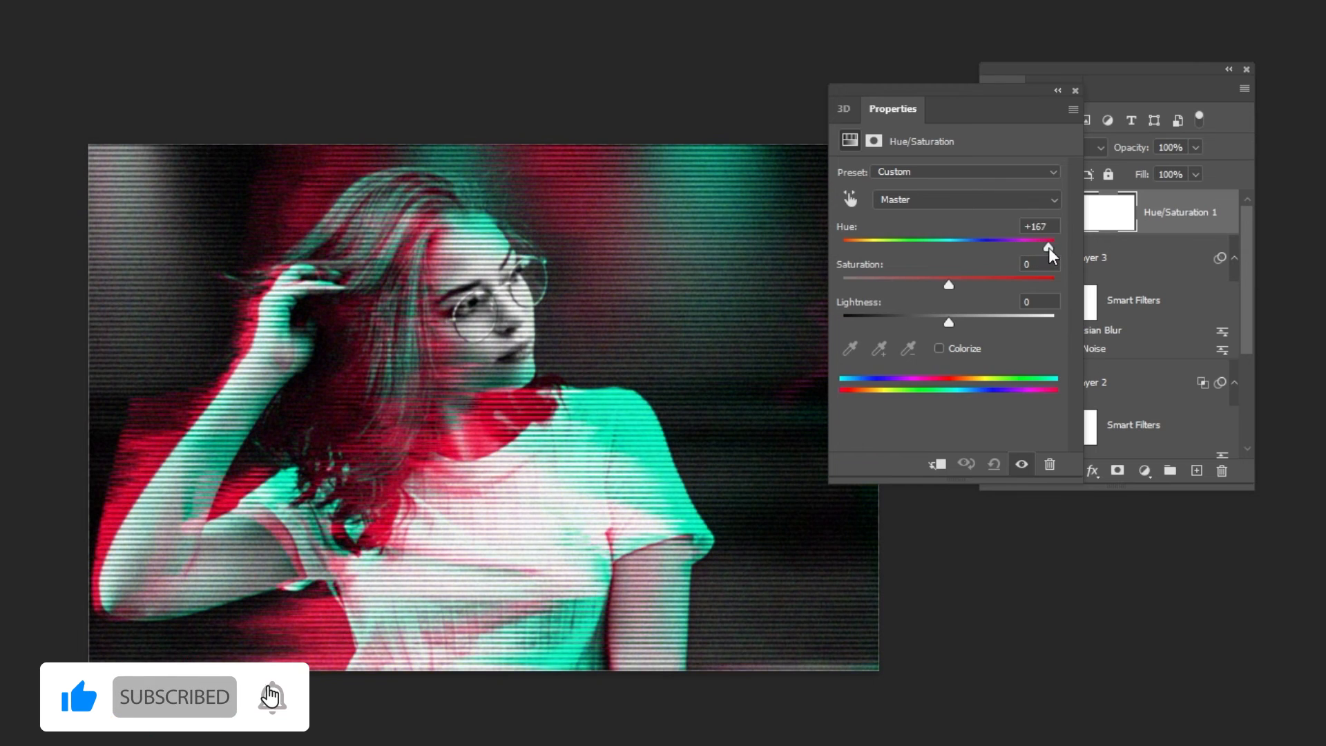
{"action": "left_click_drag", "start_coordinate": [1052, 239], "coordinate": [918, 246]}
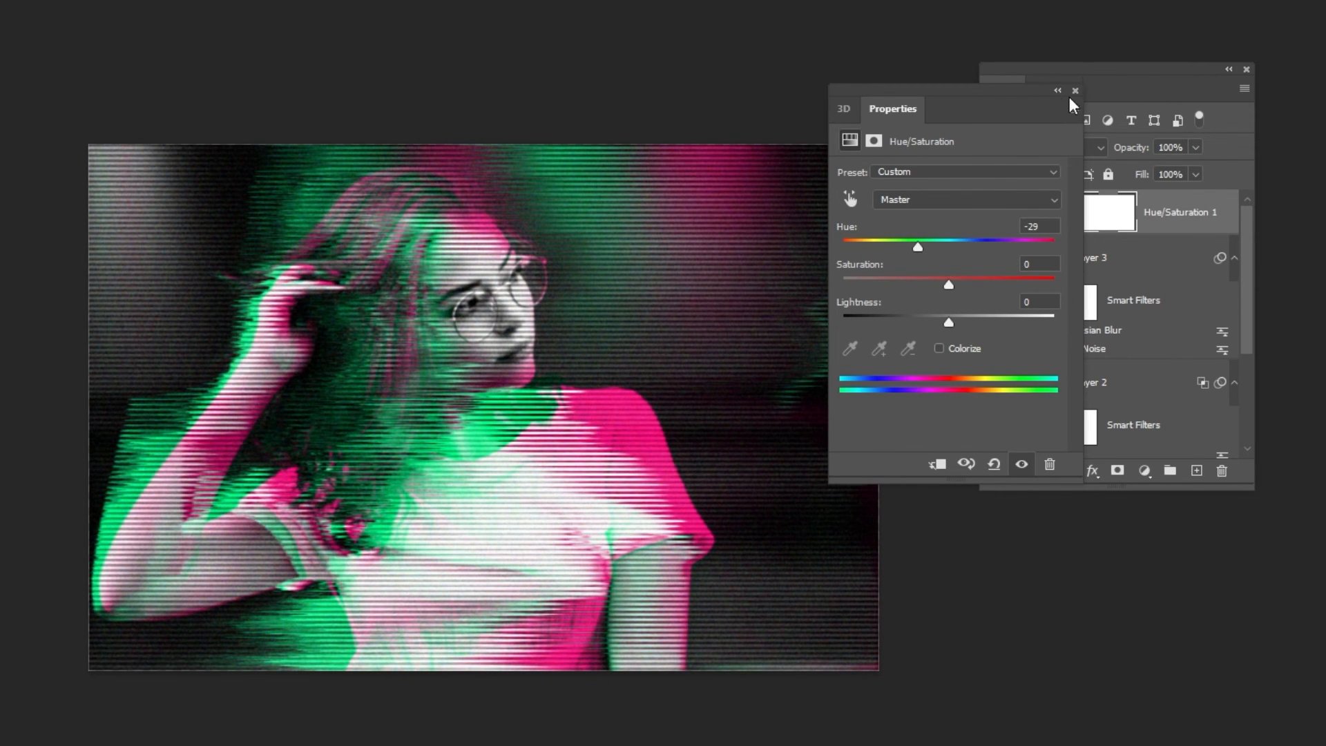
{"action": "left_click", "coordinate": [1074, 91]}
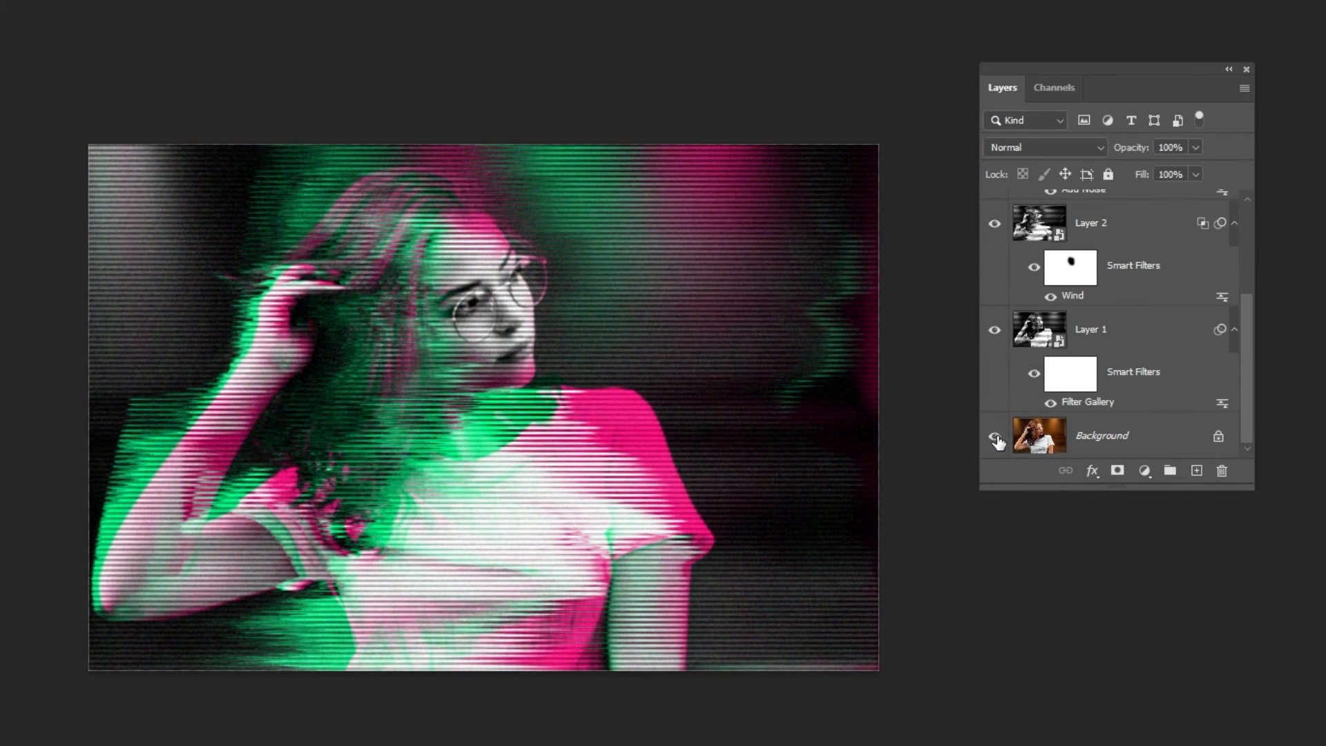